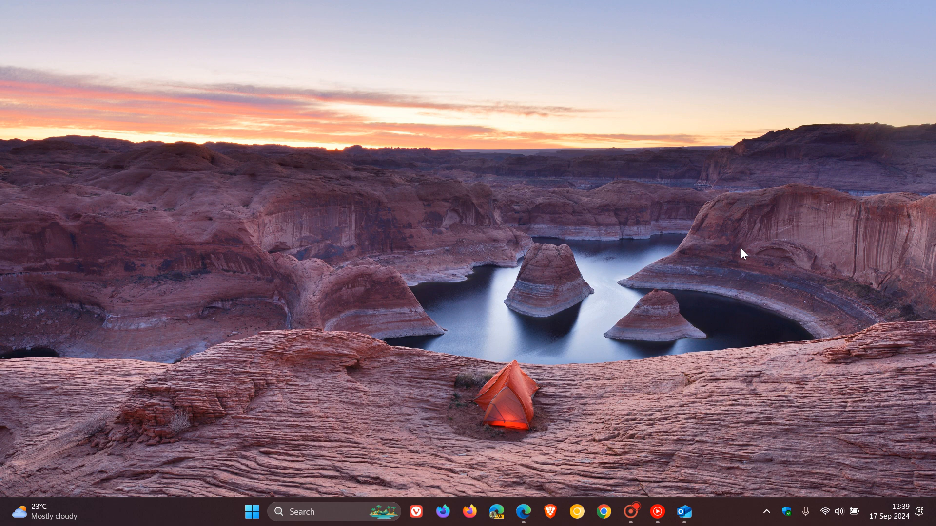
pyautogui.moveTo(730, 350)
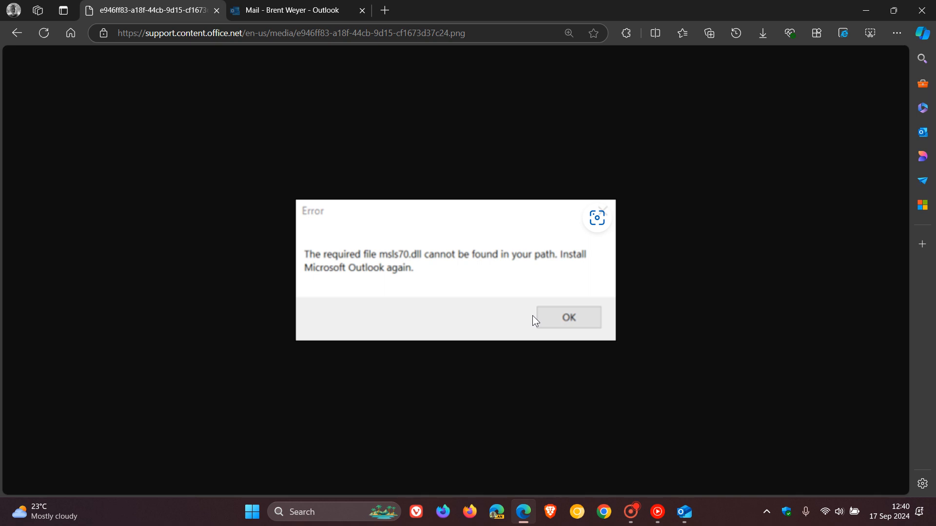
pyautogui.moveTo(271, 76)
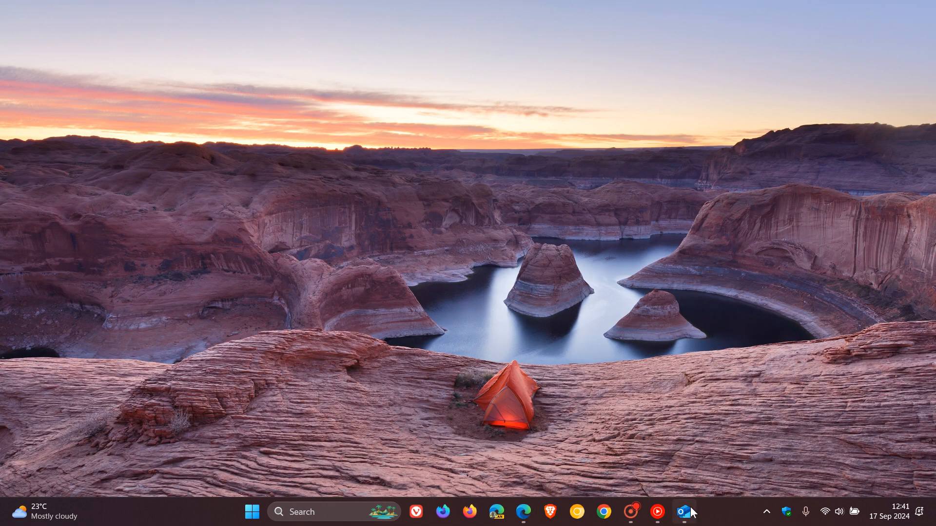
# Step: Launch the new Outlook from the taskbar, view its empty inbox, and minimize it to the desktop
pyautogui.click(685, 512)
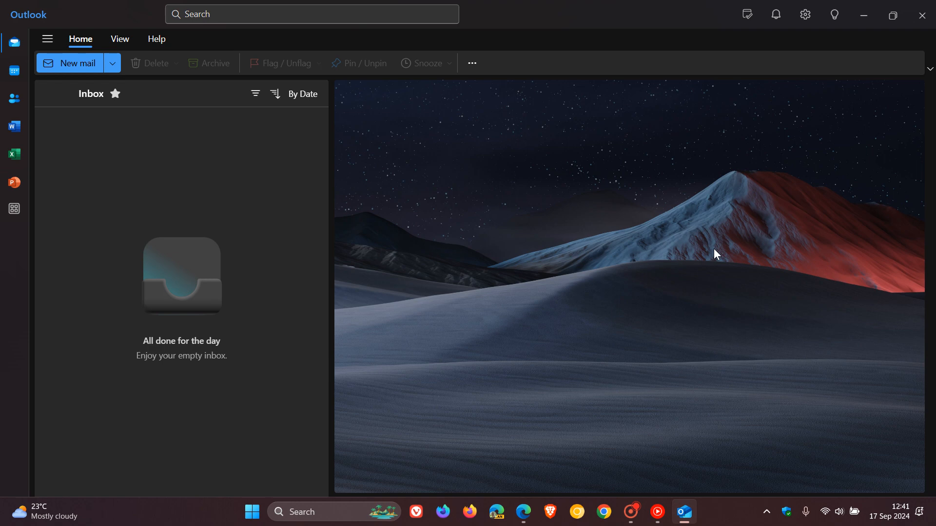
pyautogui.moveTo(864, 15)
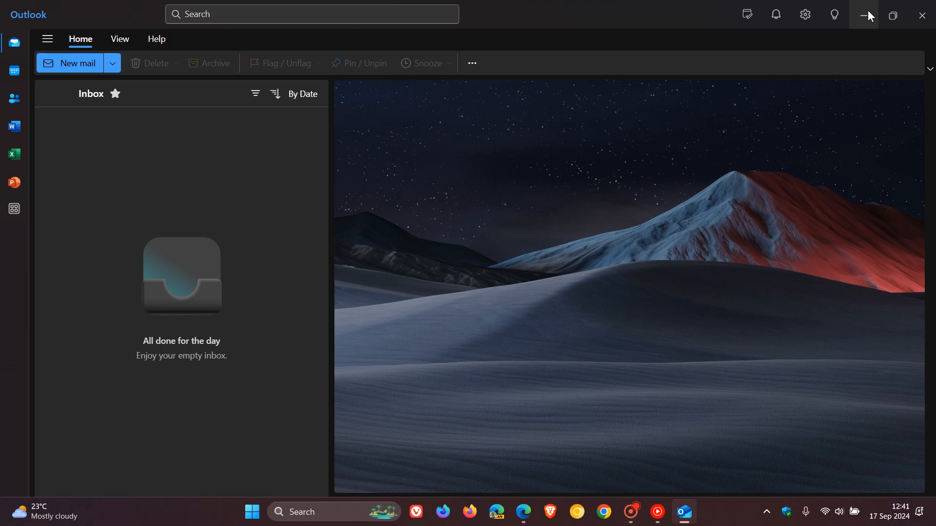
pyautogui.click(865, 14)
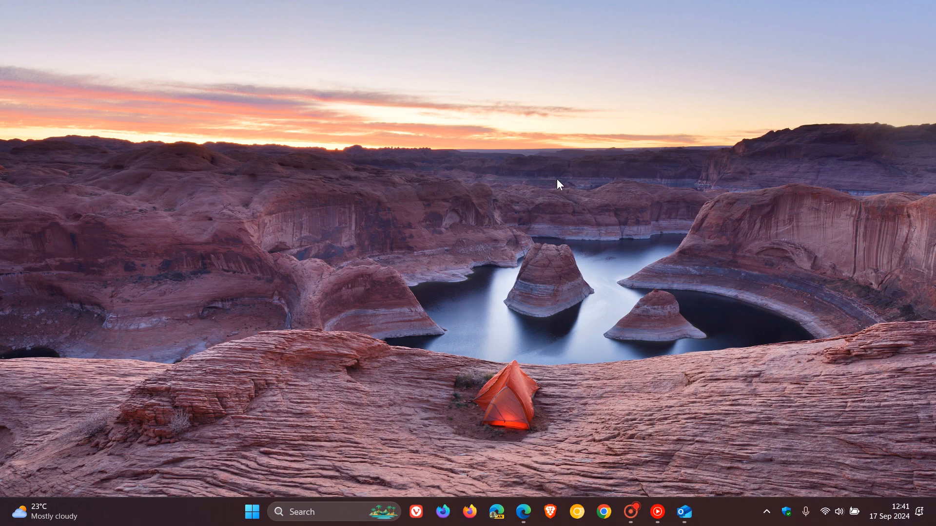